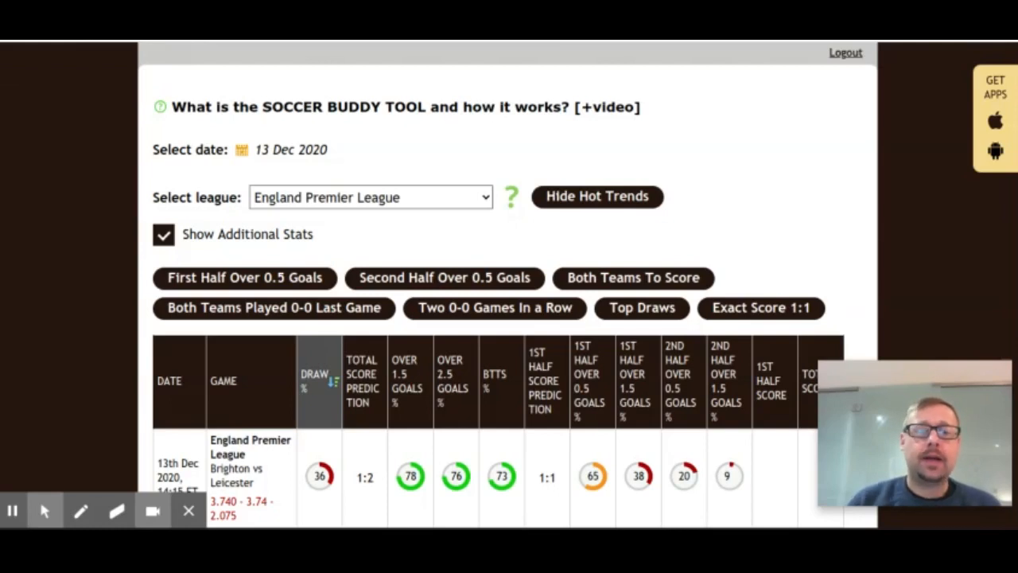
- Toggle Hot Trends off and back on, then reveal the game rows from Tottenham–Crystal Palace to Sheffield Utd–Southampton
left_click(598, 197)
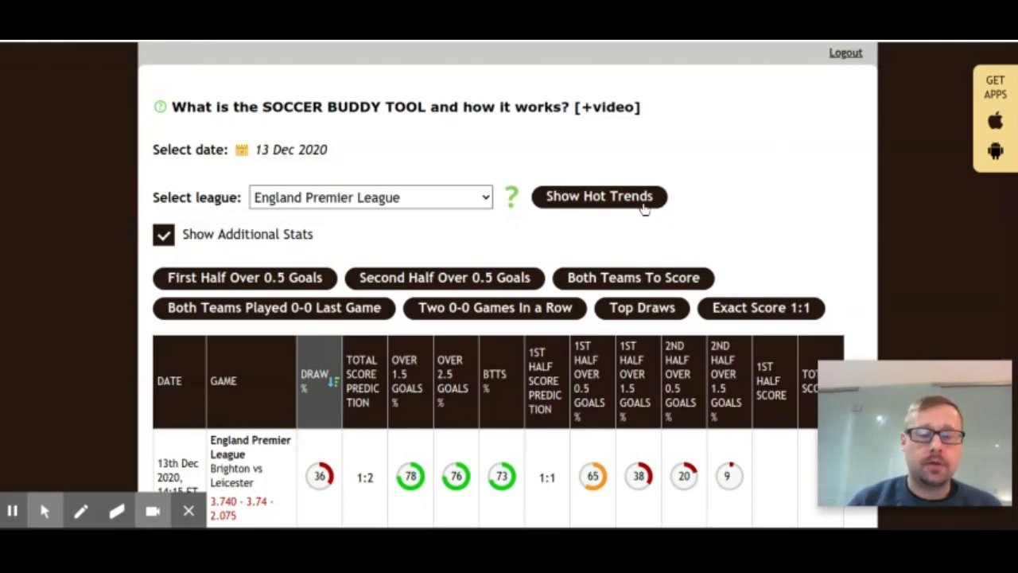
left_click(598, 197)
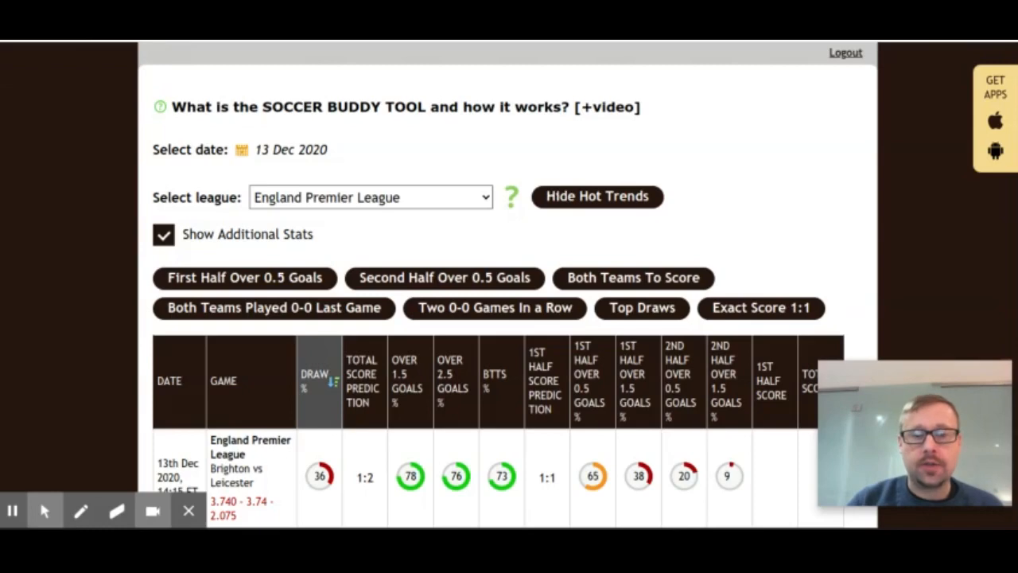
scroll("down", 3)
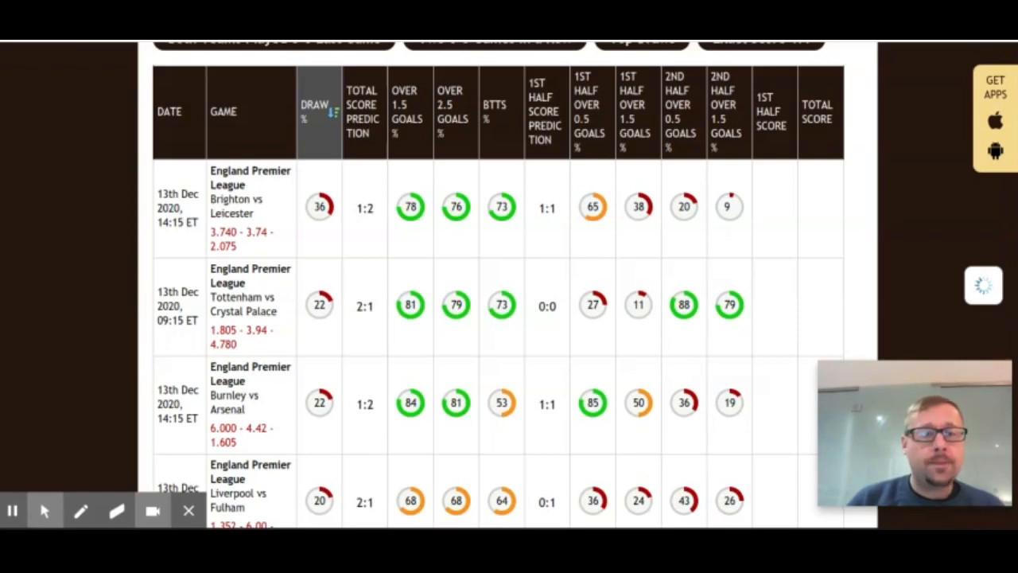
scroll("down", 3)
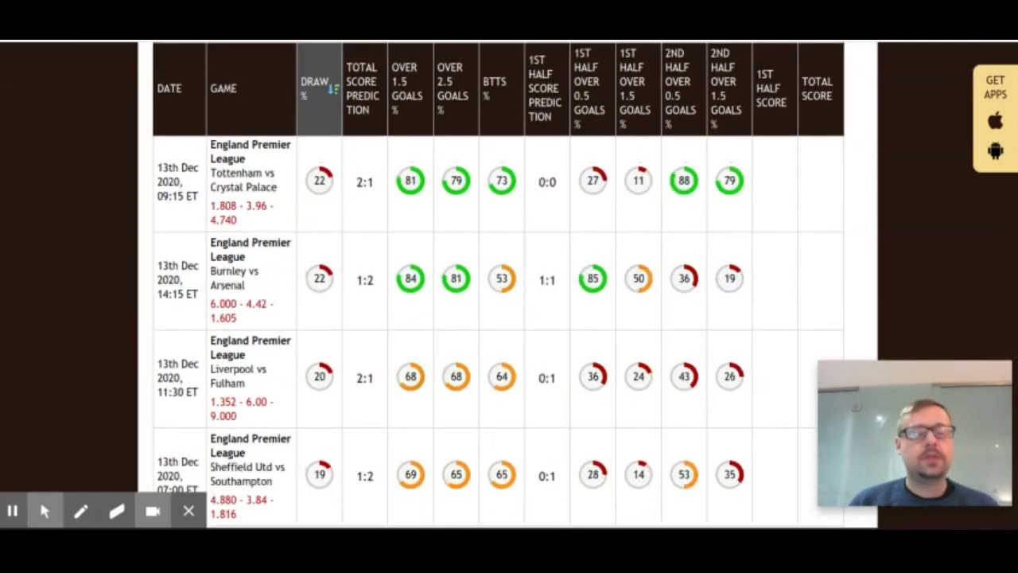